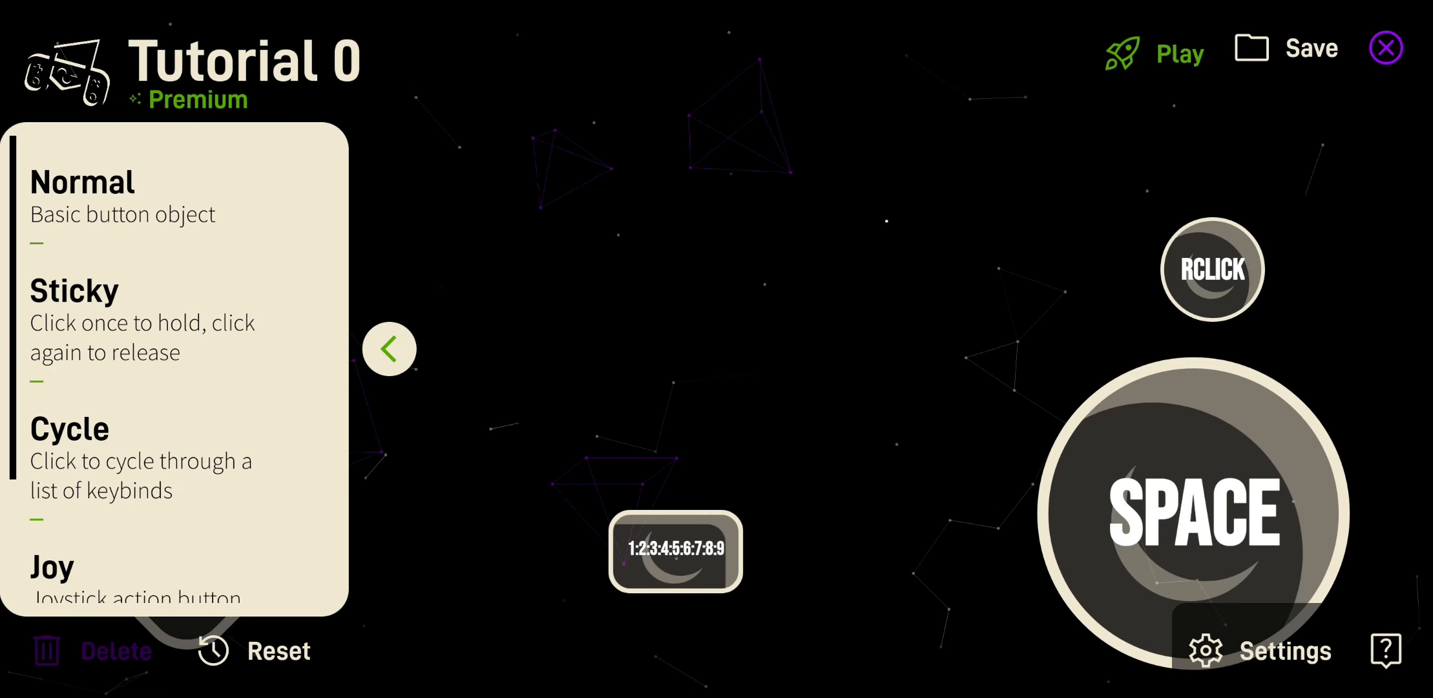
Step: Cancel the new button dialog, returning to the Tutorial 0 layout with WASD, Shift and Space buttons
left_click(389, 349)
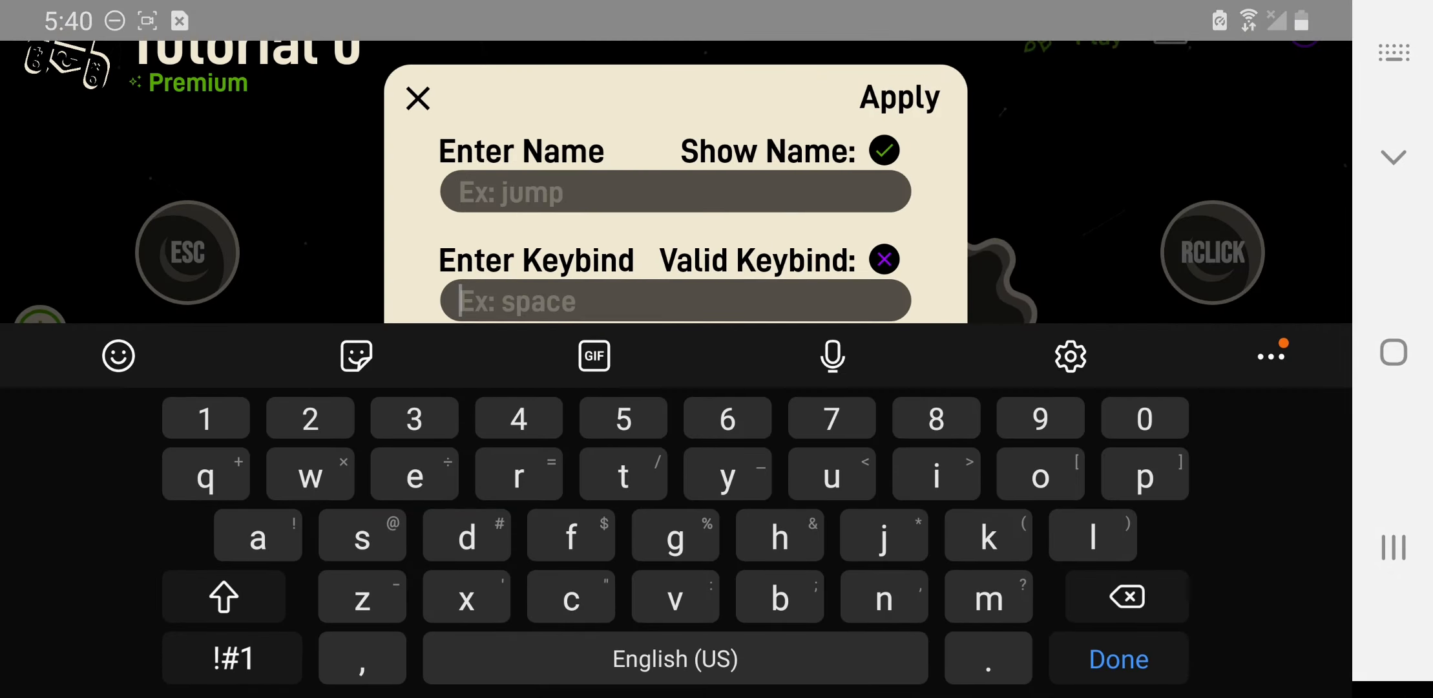
left_click(417, 102)
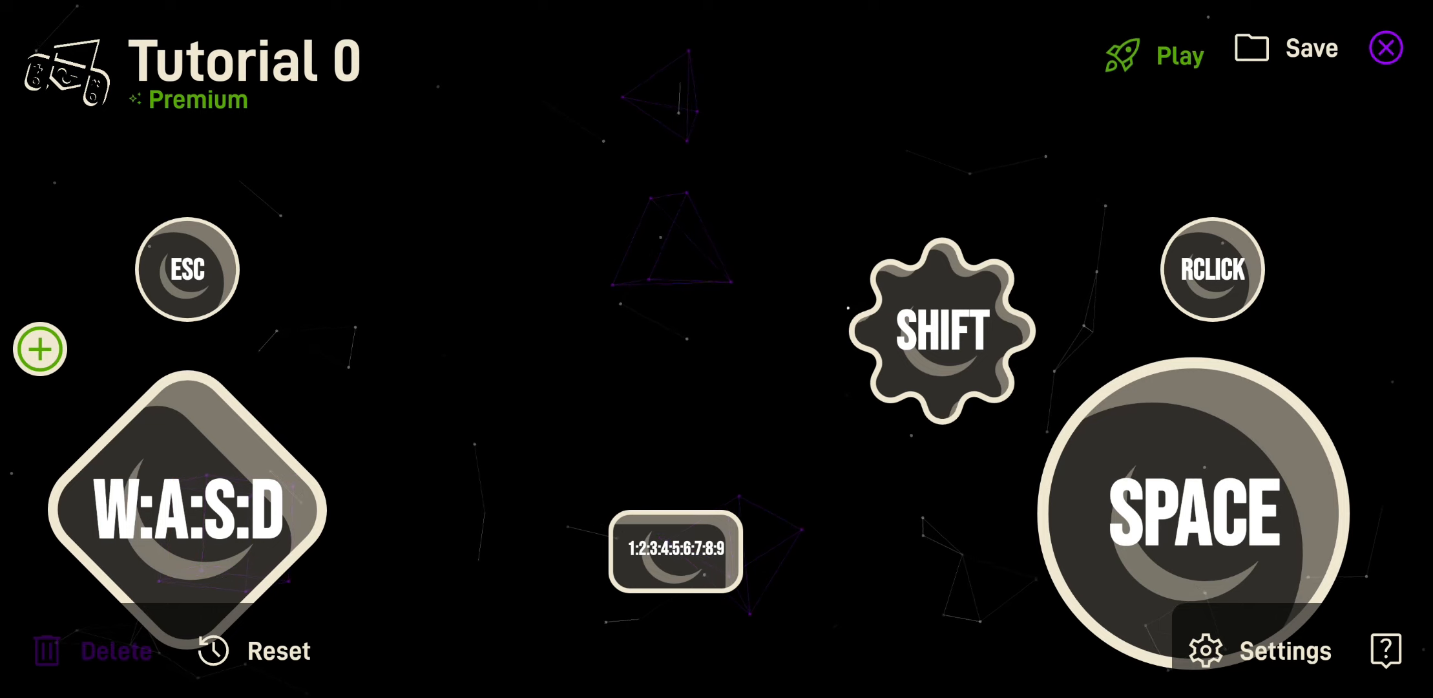
left_click(1180, 51)
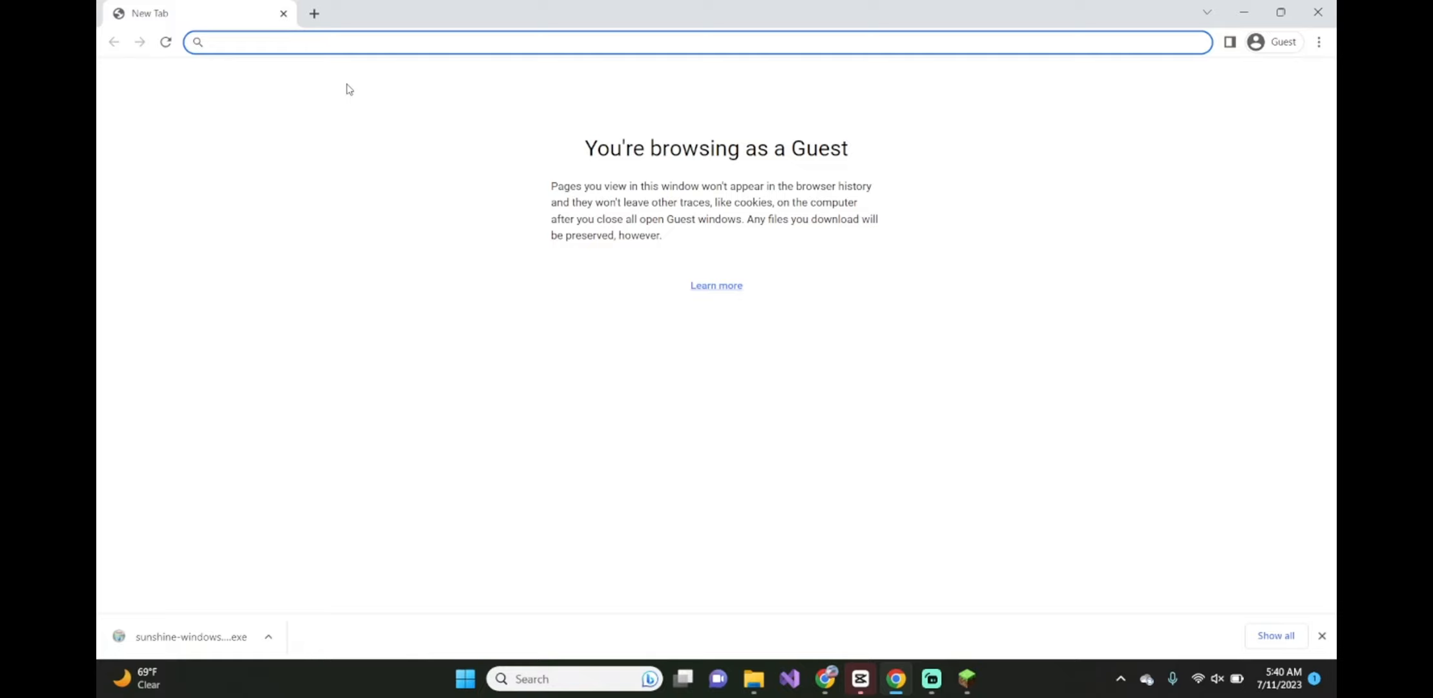
Step: Search for 'neon controller app' and open the Neon Controller App website
type("neon controller a")
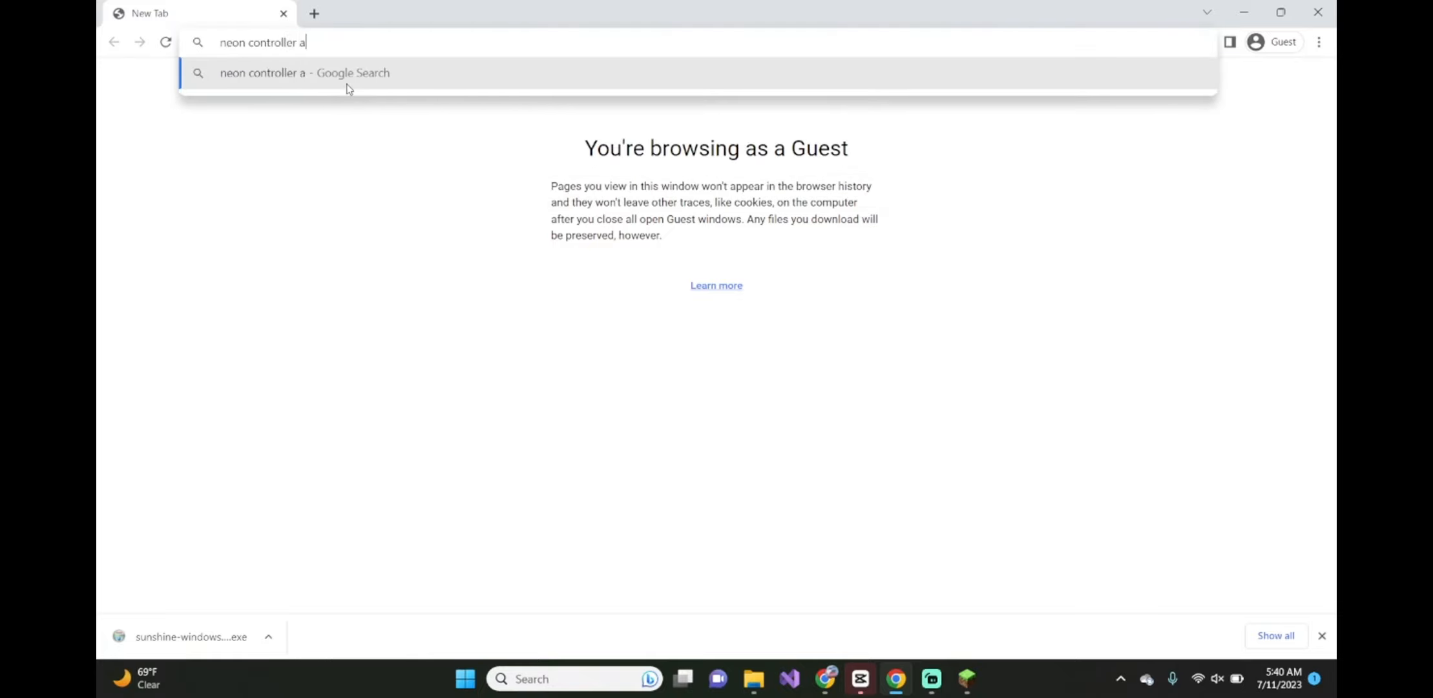
key("Enter")
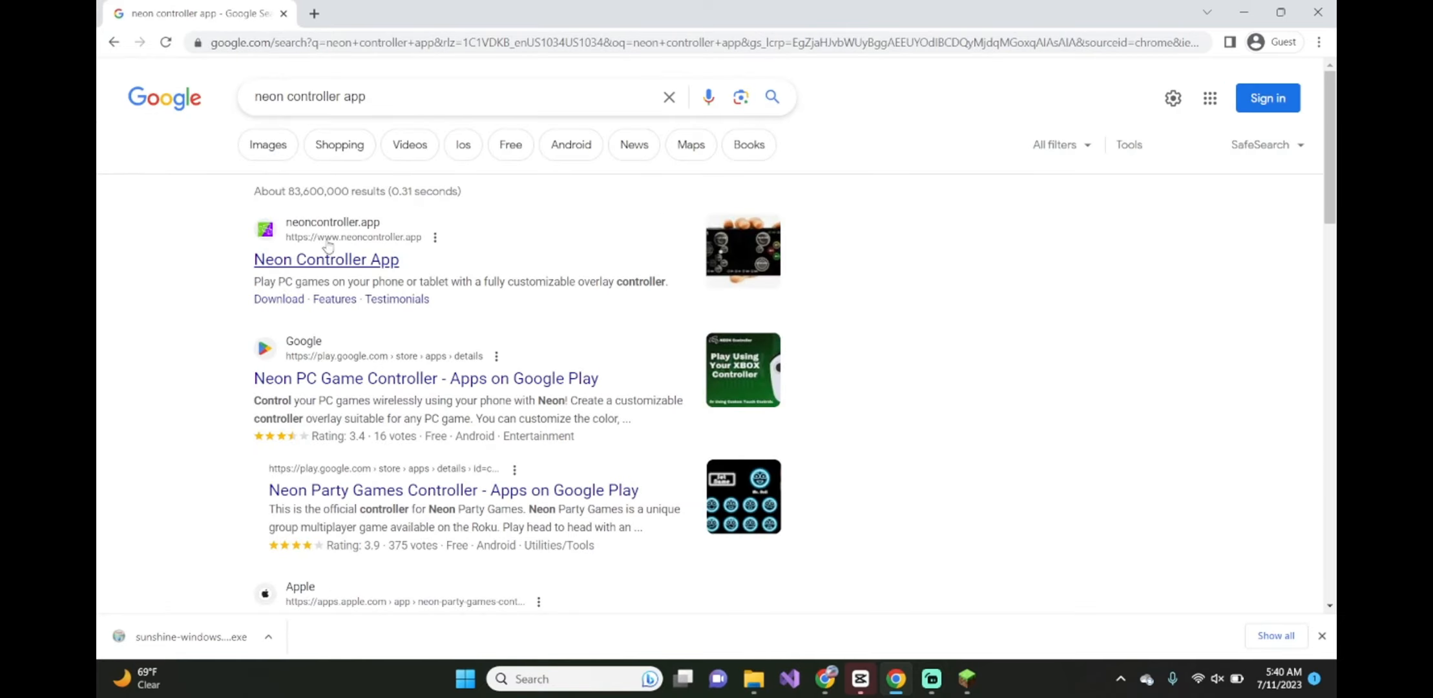
left_click(325, 259)
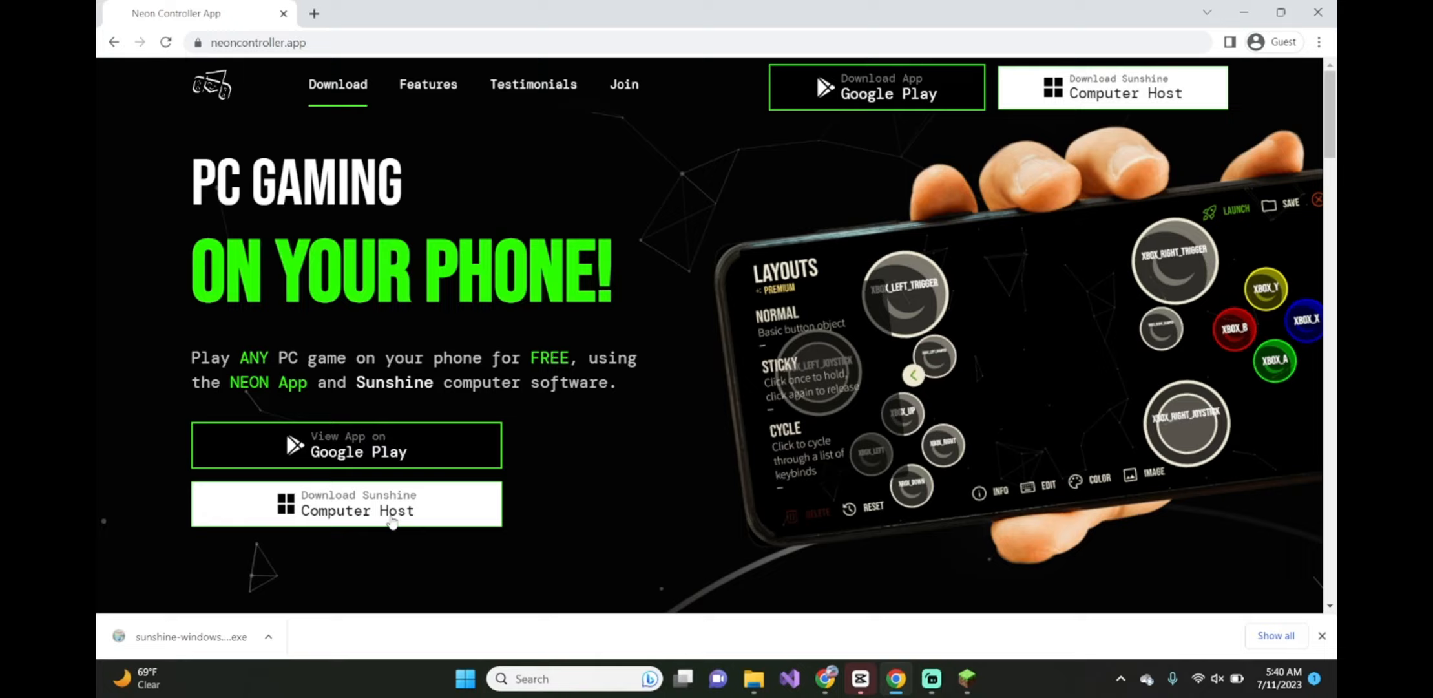
Step: Download the Sunshine Computer Host installer and show it in the Downloads folder
left_click(346, 504)
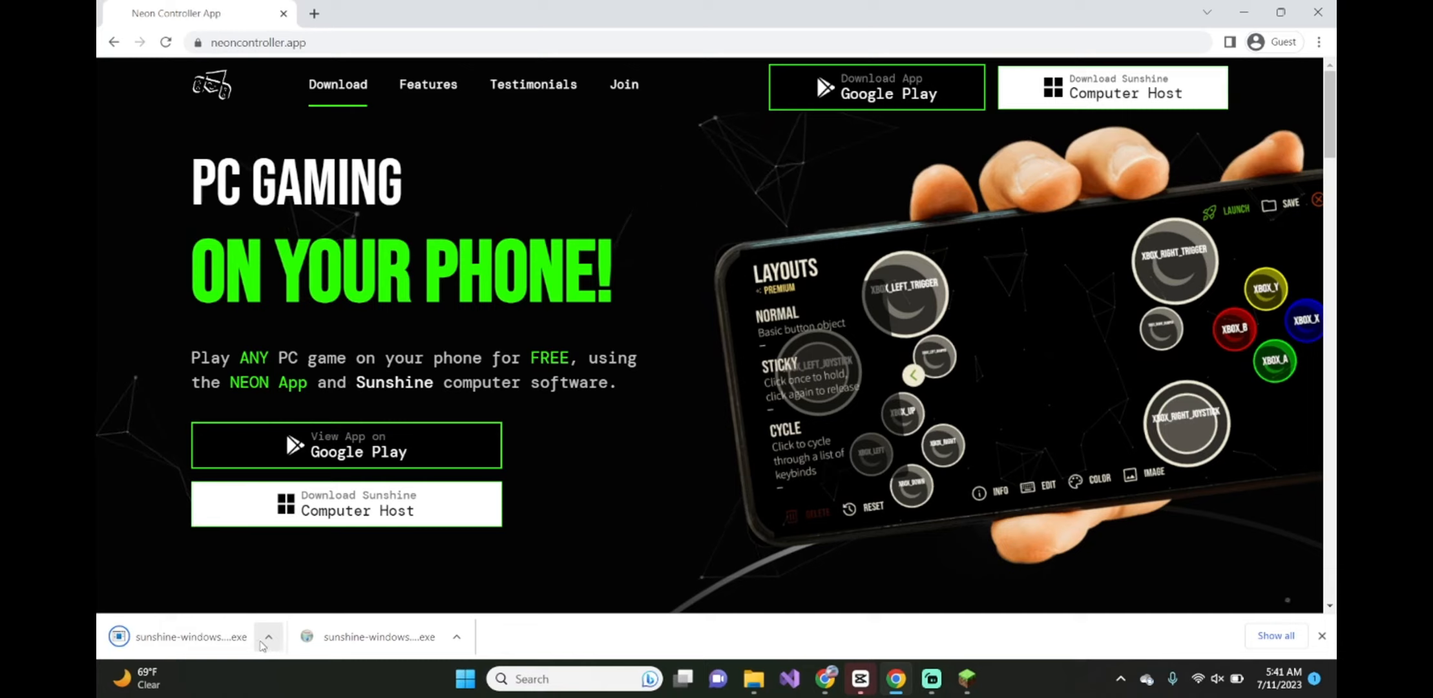
left_click(269, 637)
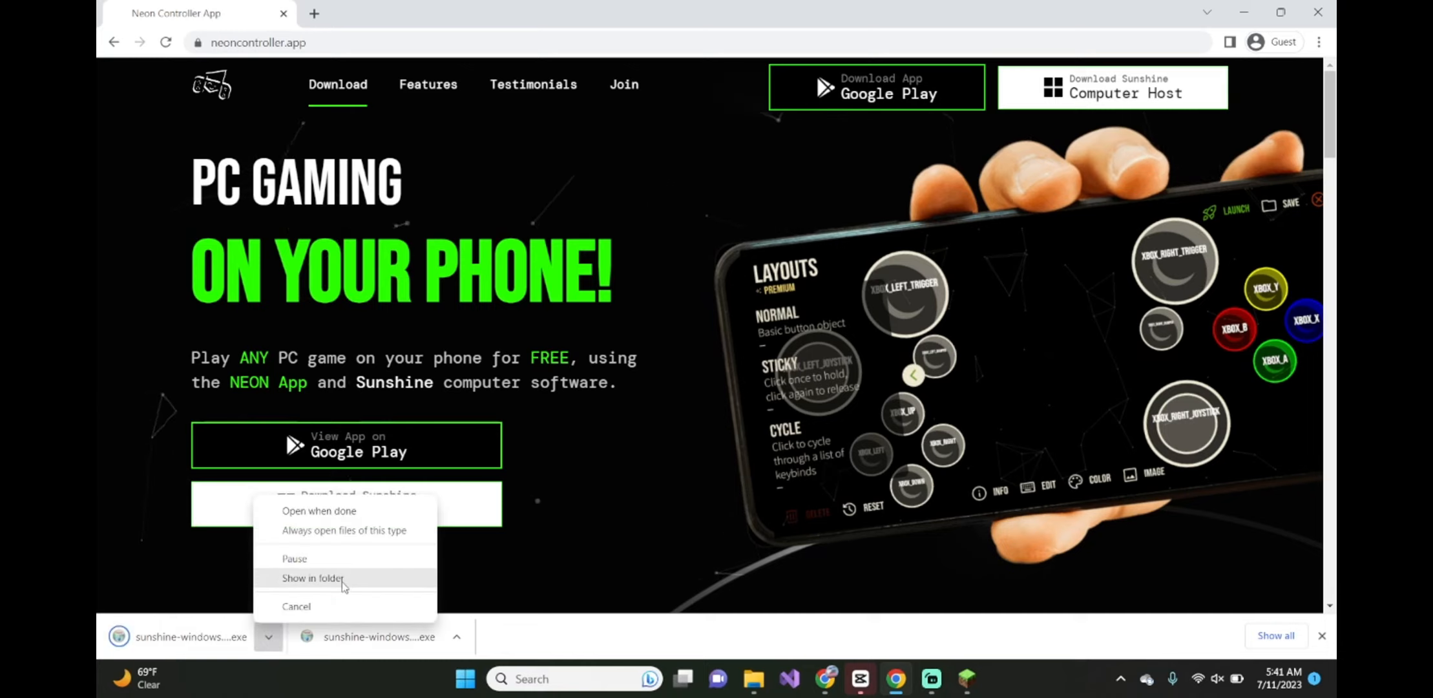
left_click(313, 579)
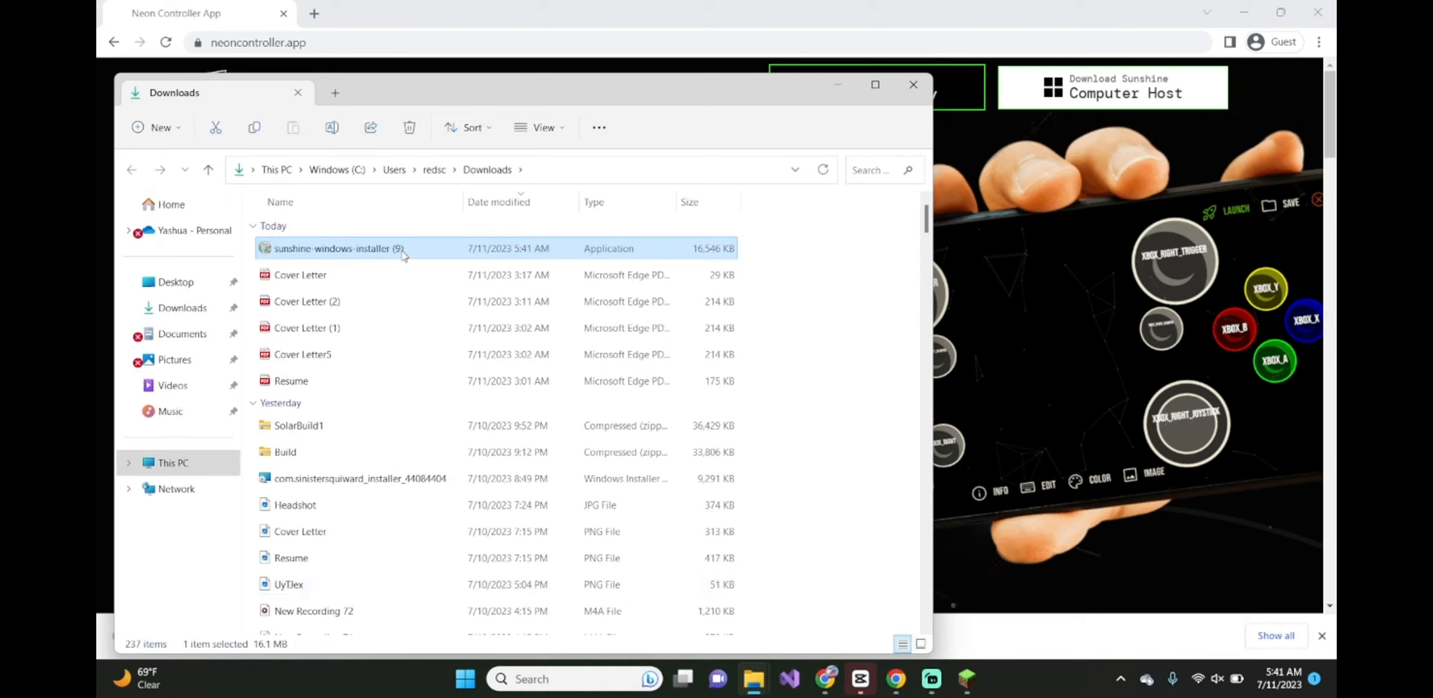
mouse_move(403, 256)
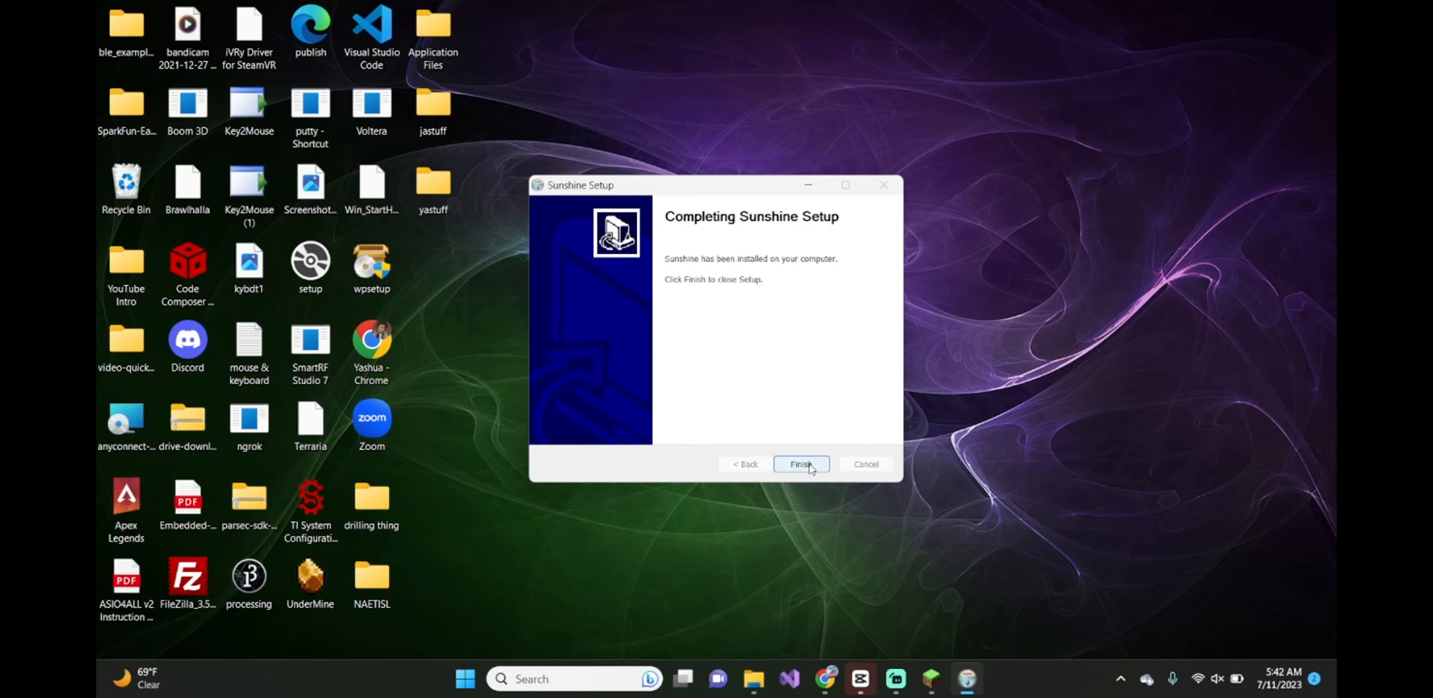
Step: Search 'sunshine' in the Windows taskbar search and launch the Sunshine app
left_click(801, 464)
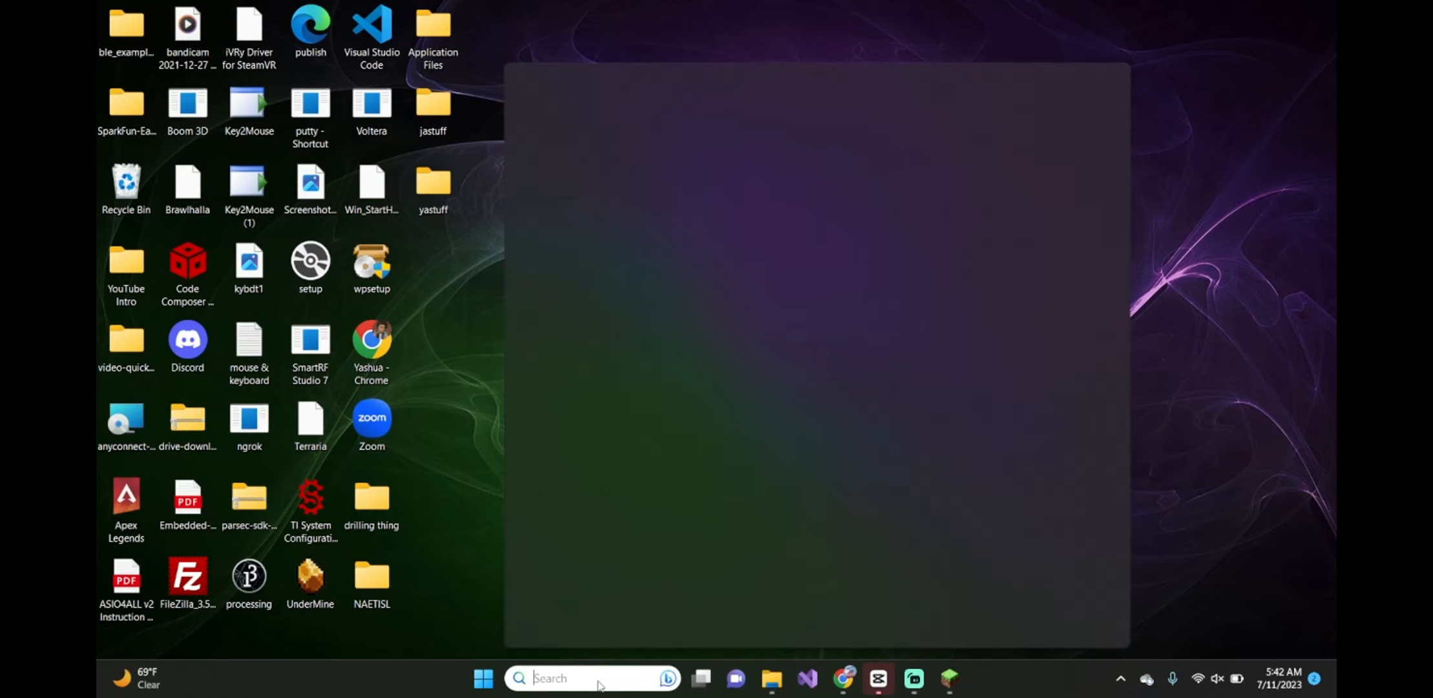
type("sunsih")
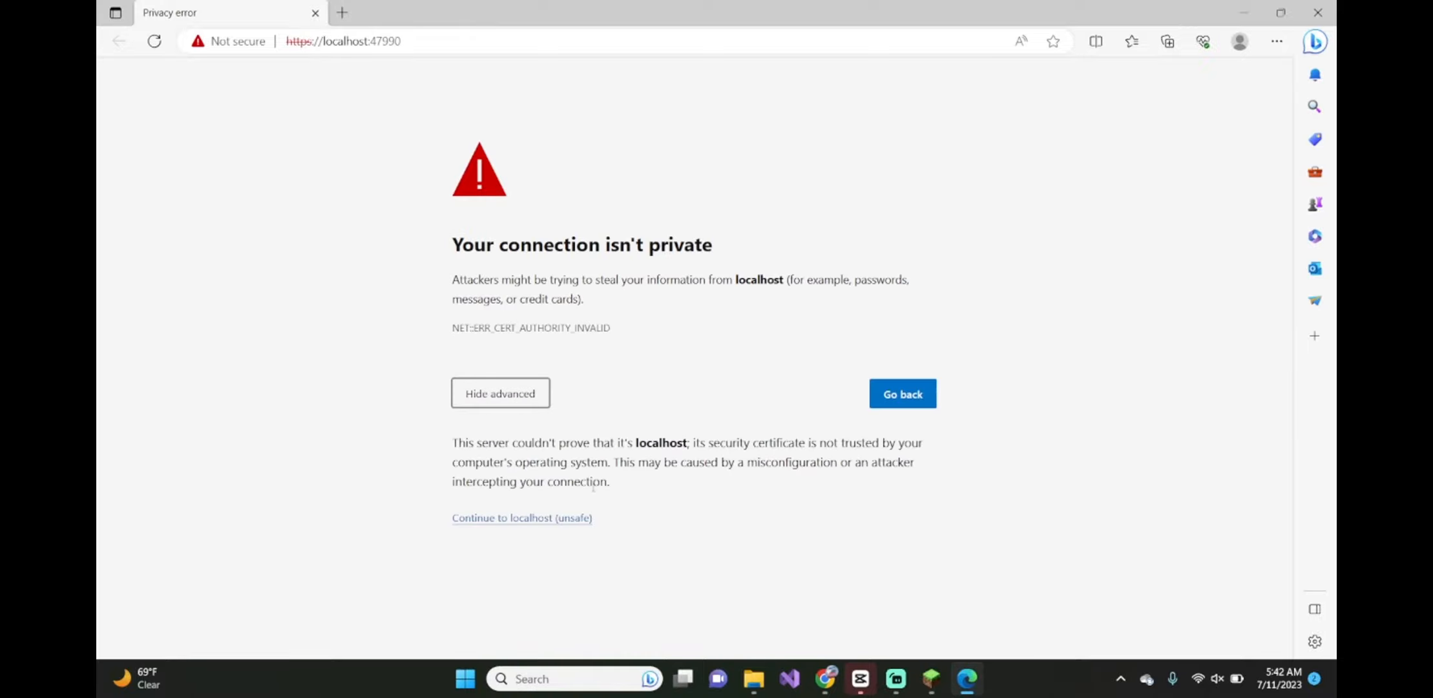
Step: Bypass the localhost security warning, create username 'sunshine' credentials, and sign in
left_click(521, 518)
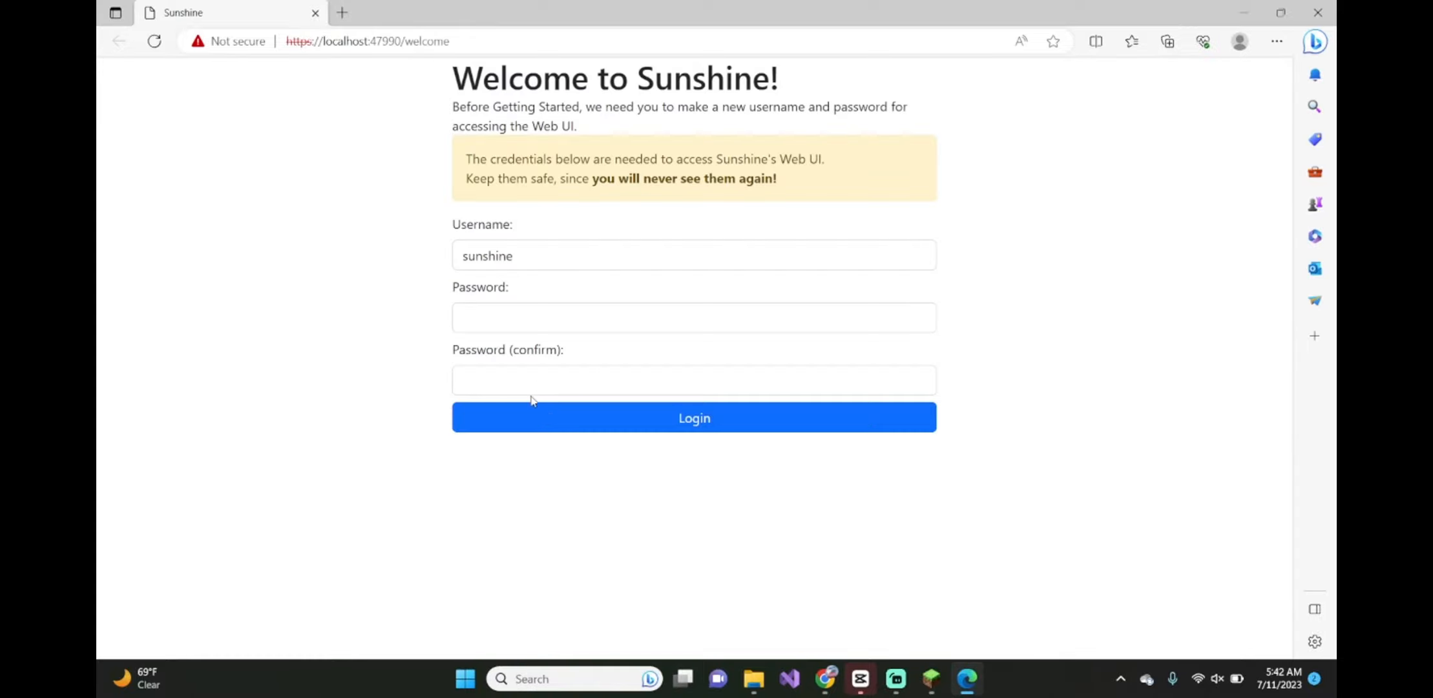
type("••")
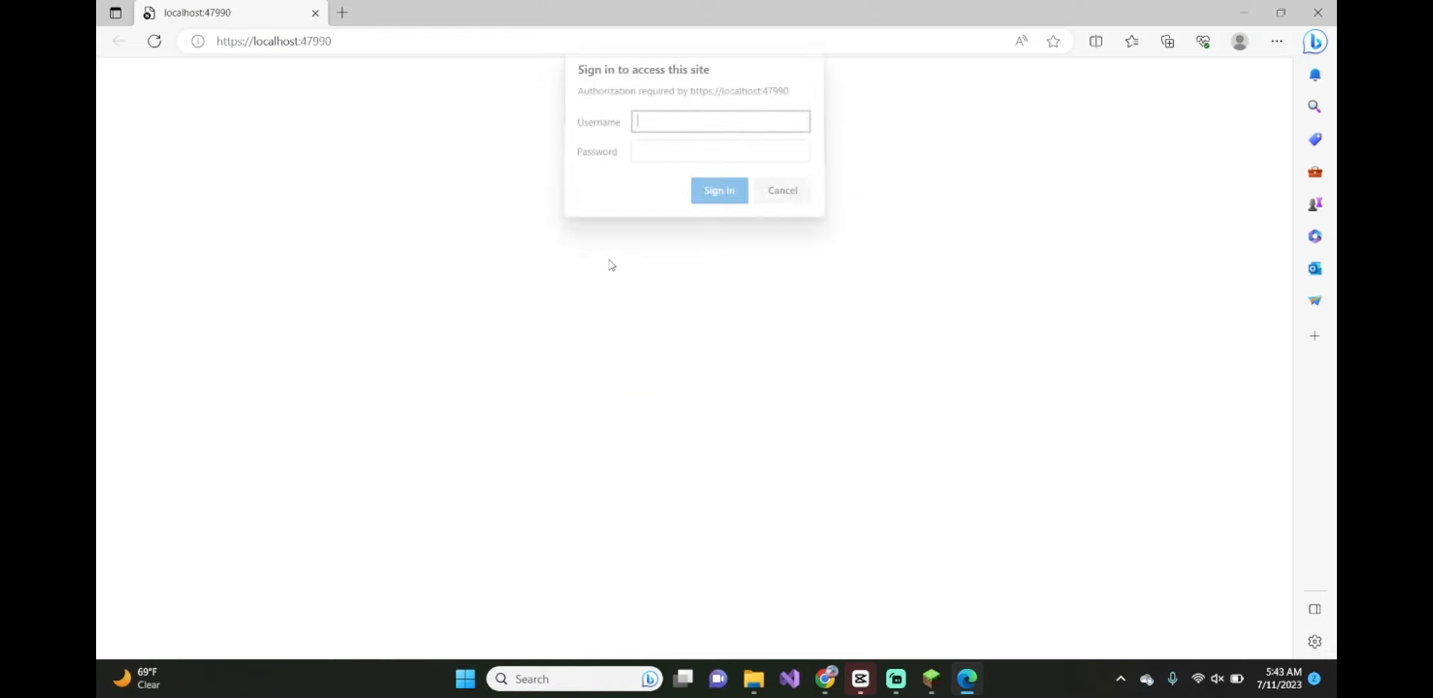
type("sunshine")
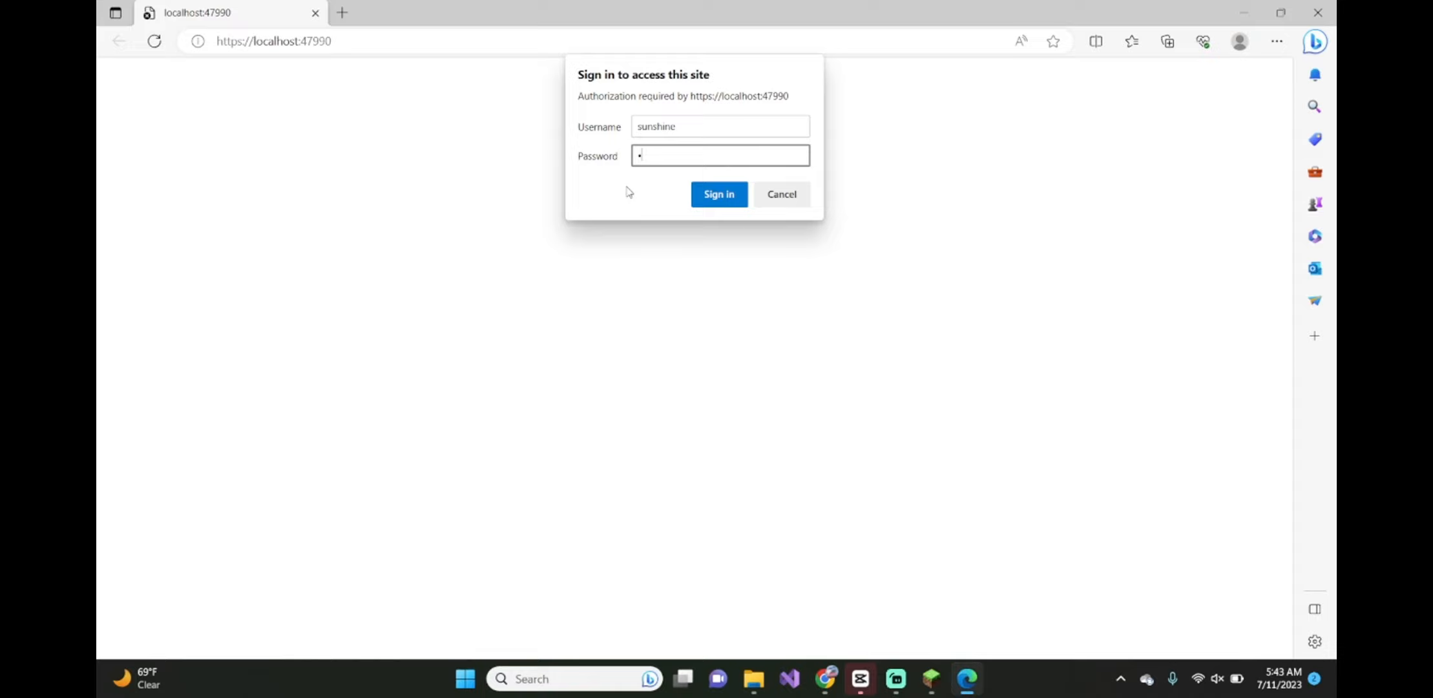
left_click(719, 194)
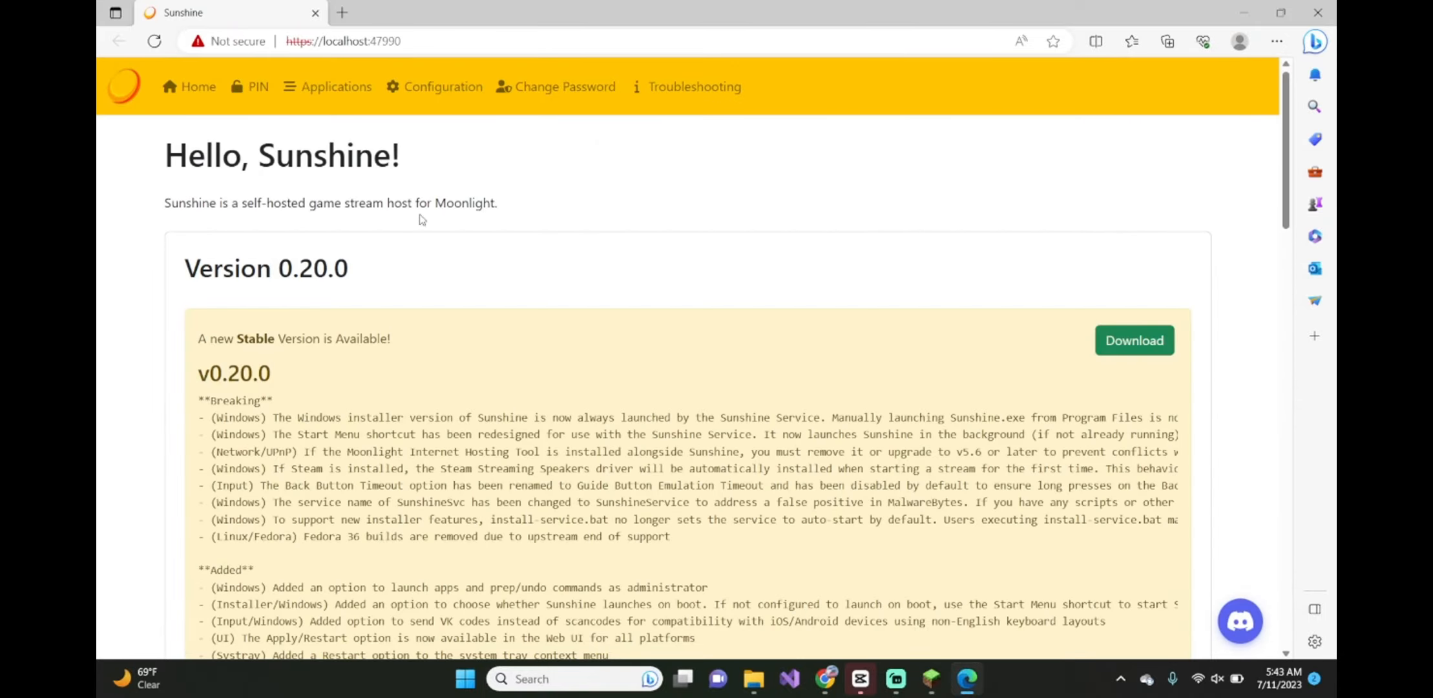
mouse_move(469, 100)
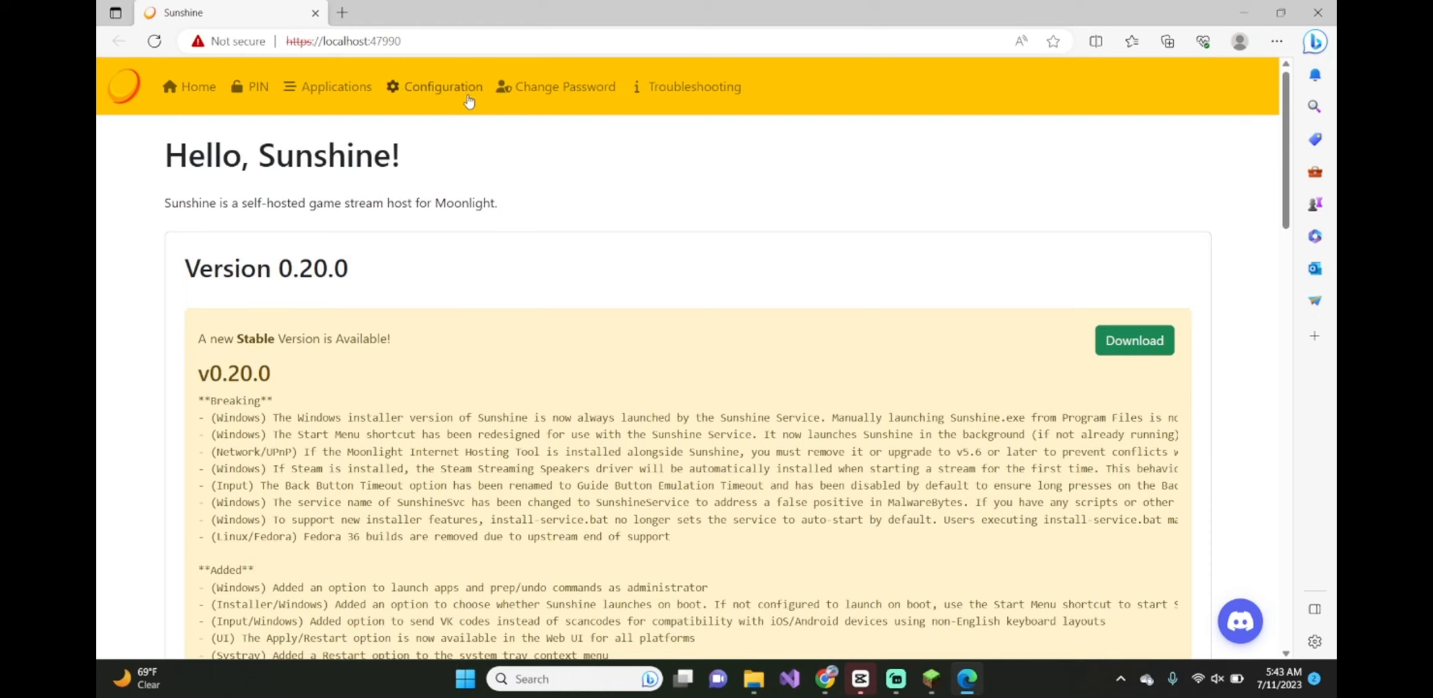
Step: Set UPnP to Enabled in Sunshine's Configuration page and save
left_click(442, 87)
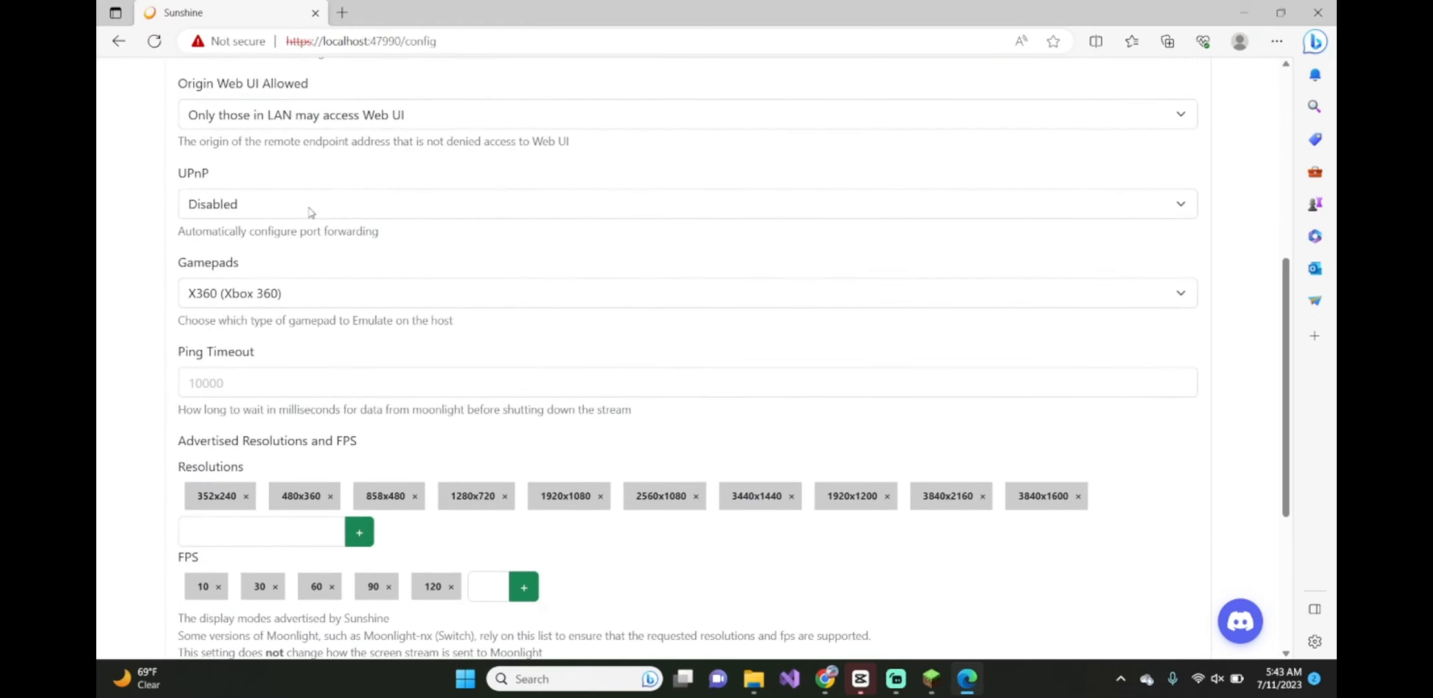
left_click(648, 209)
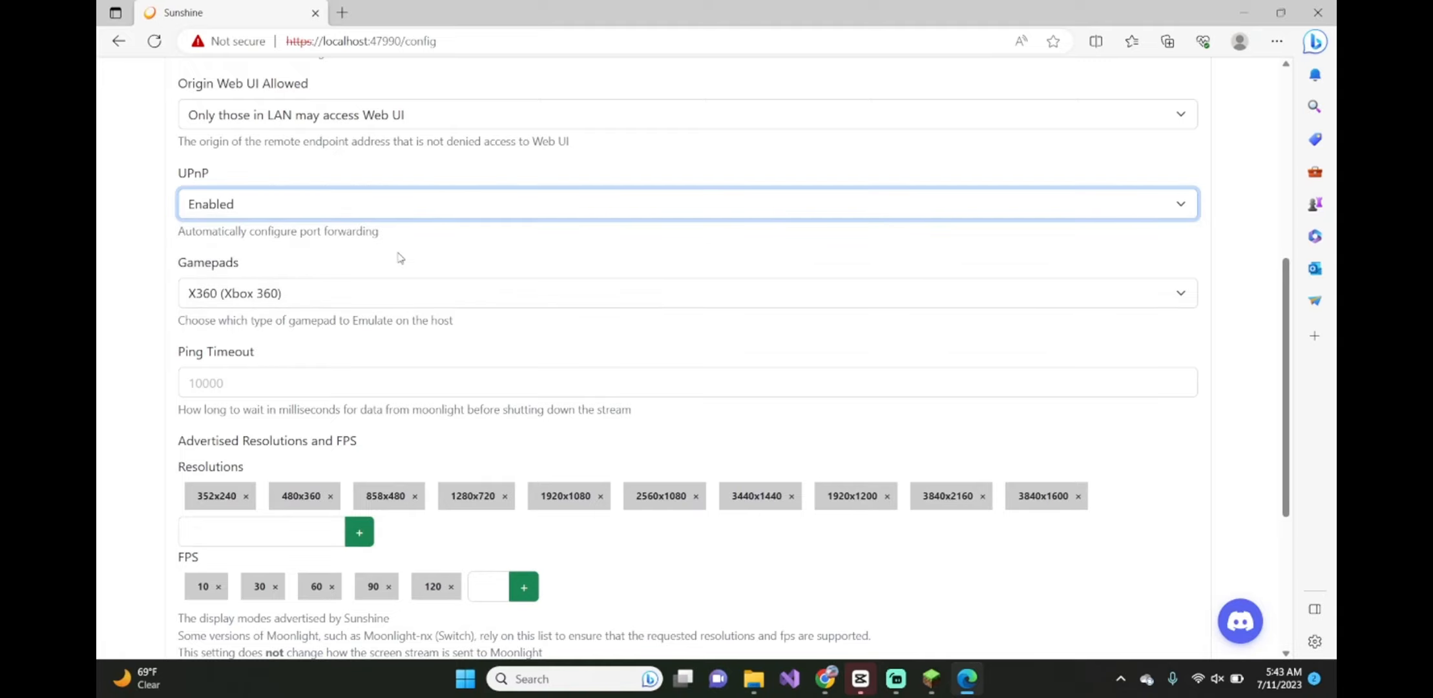
scroll("down", 3)
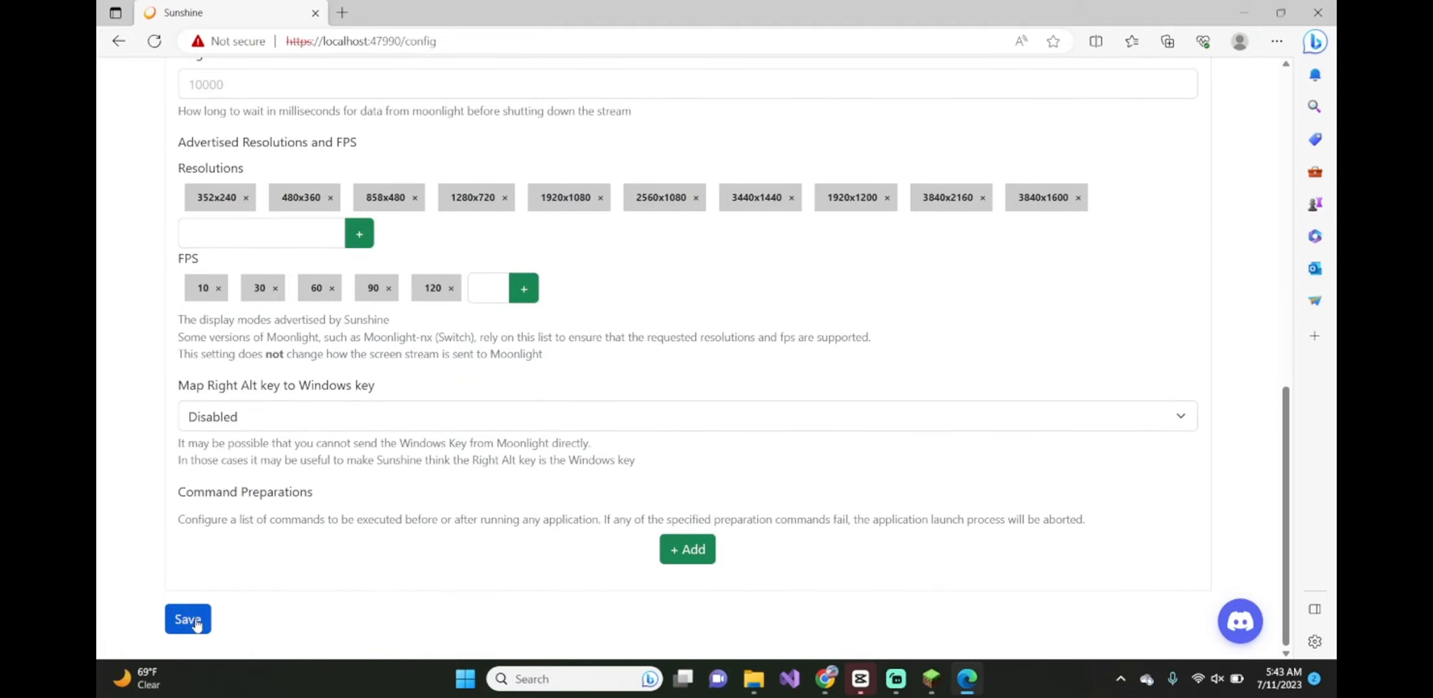
left_click(186, 619)
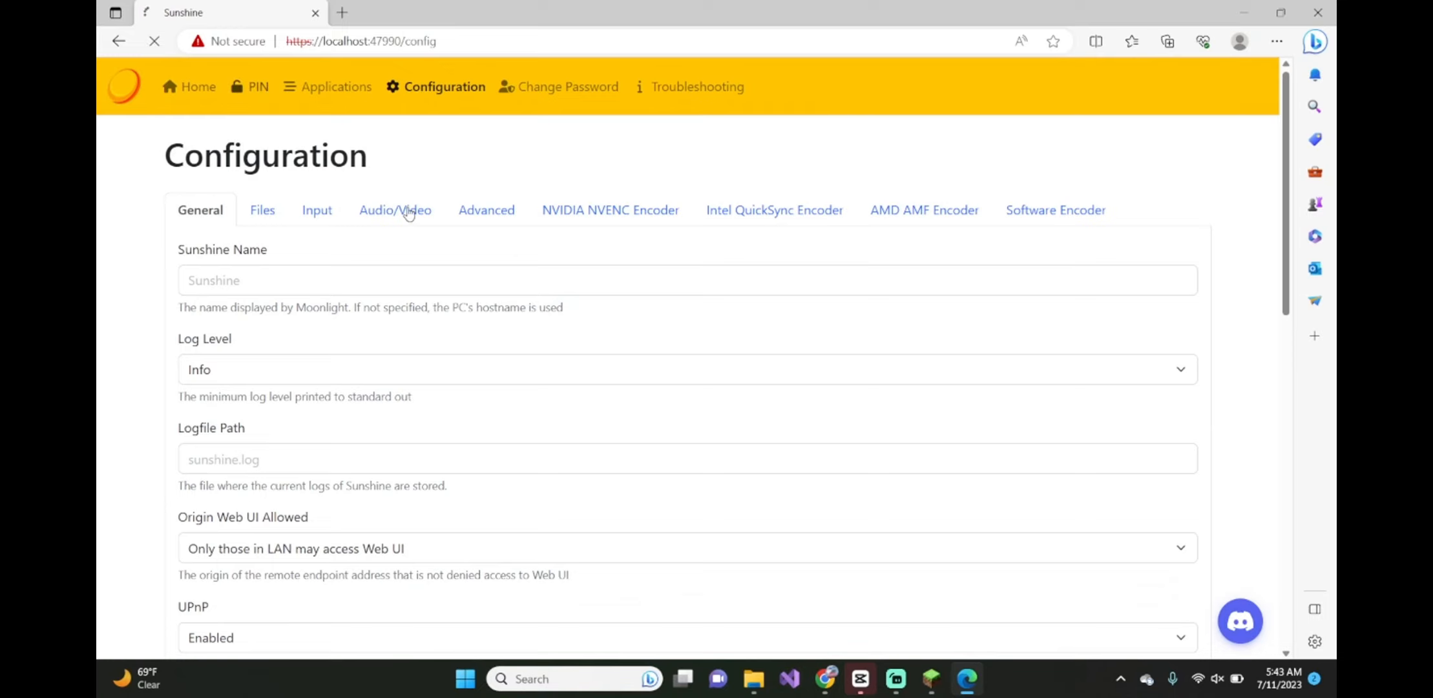
left_click(258, 86)
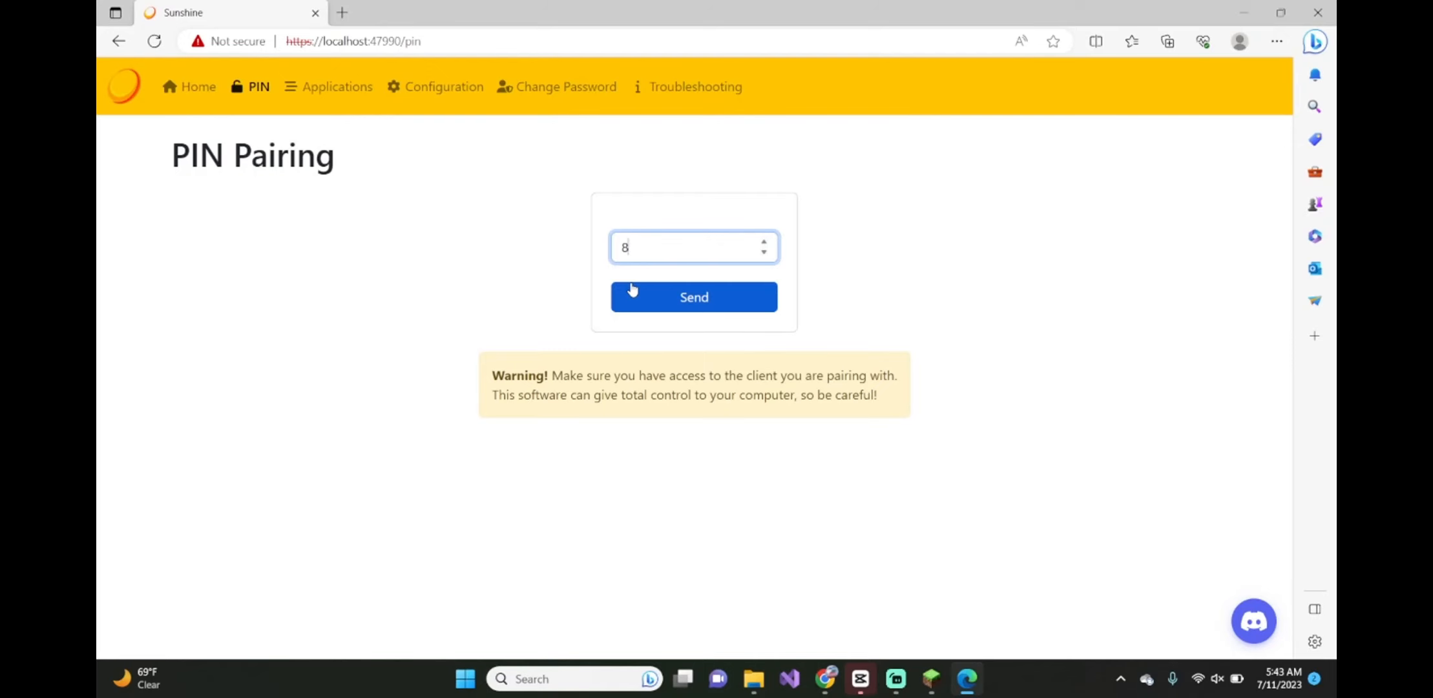
type("537")
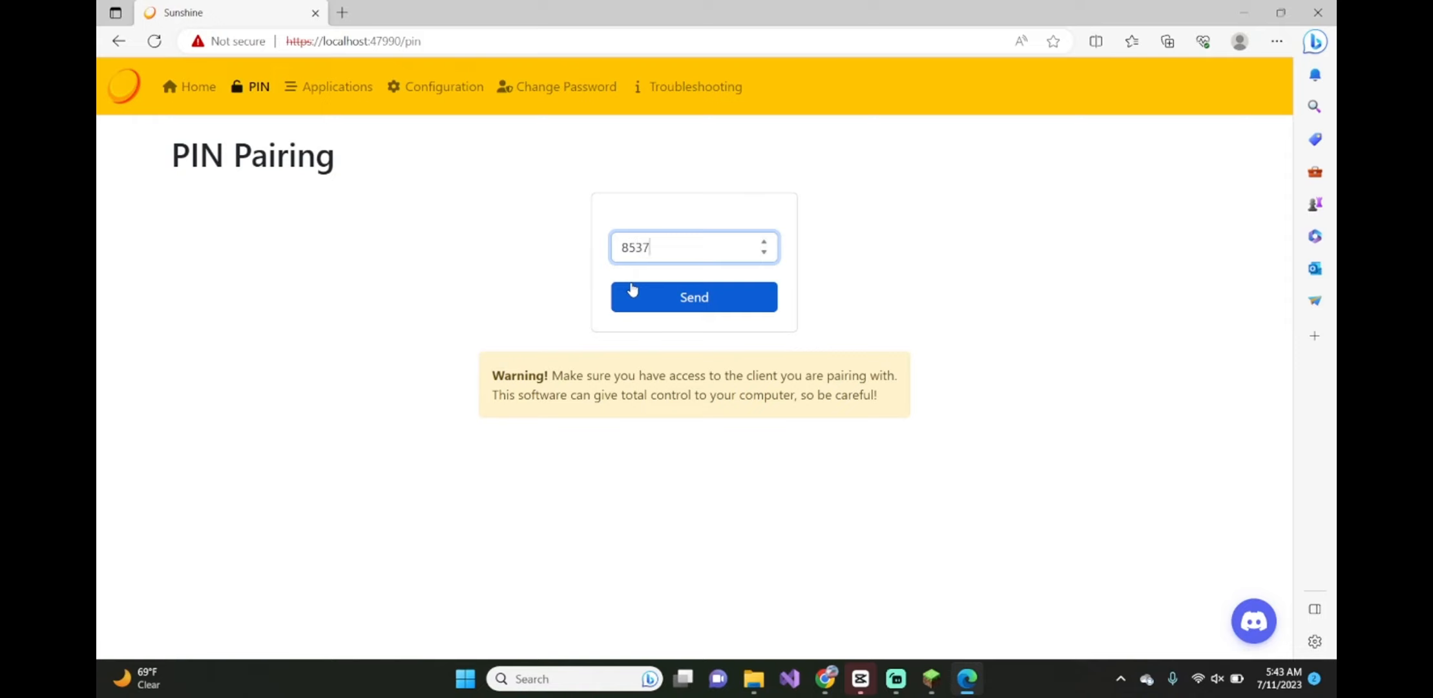
left_click(694, 297)
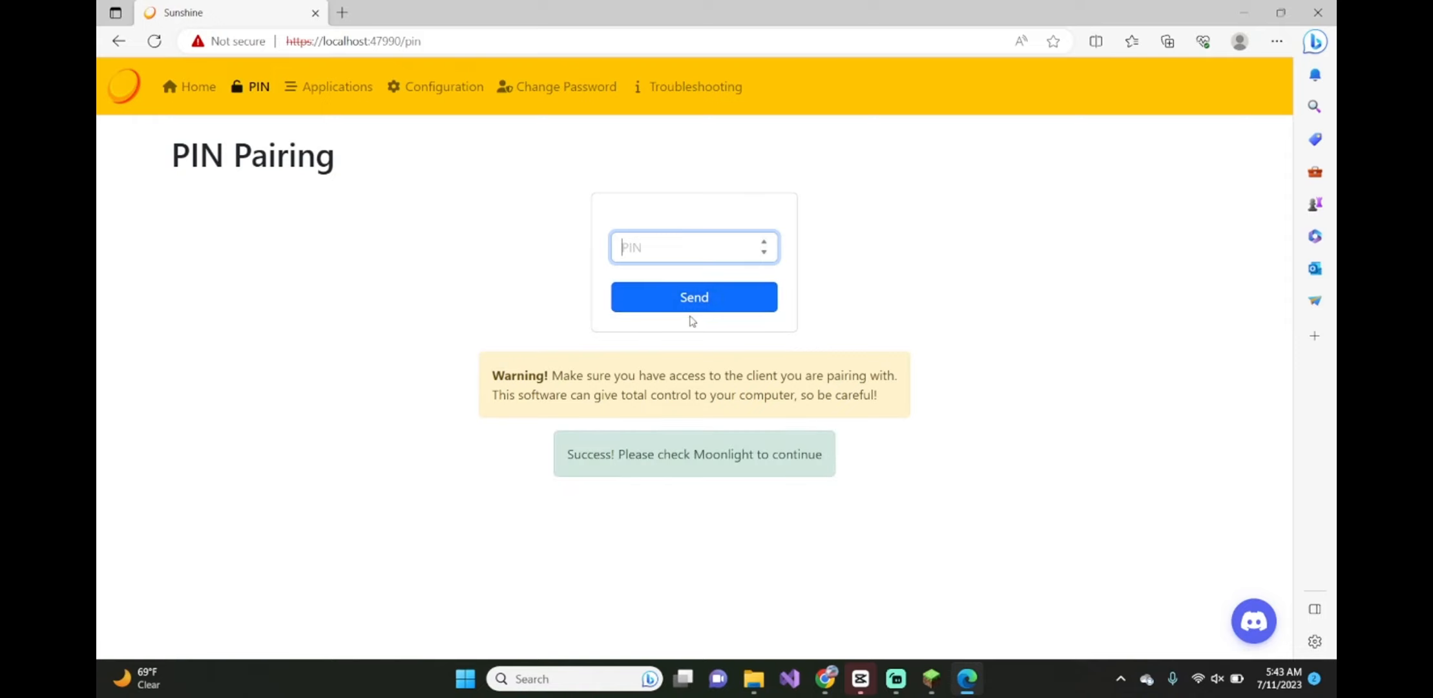